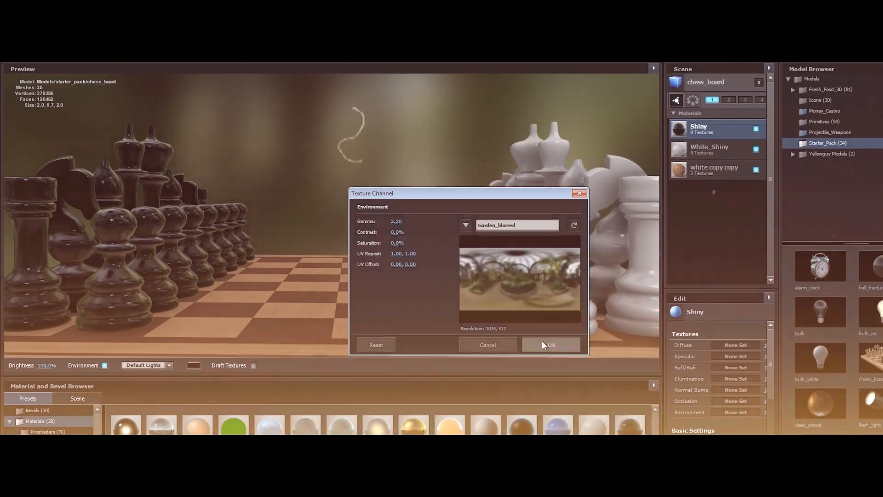
Confirm Garden_blurred as the Environment texture channel to light the chess board.
left_click(550, 345)
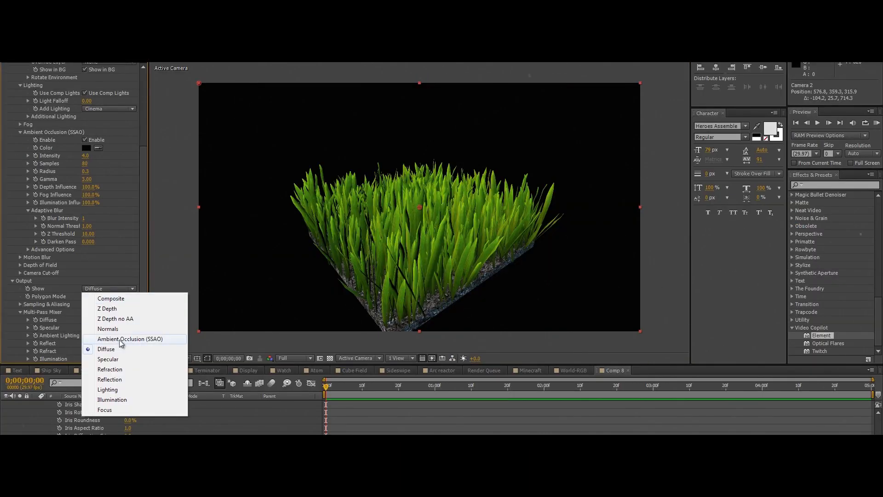
Set the Element effect's Output > Show to Ambient Occlusion (SSAO) for the grass model.
left_click(130, 339)
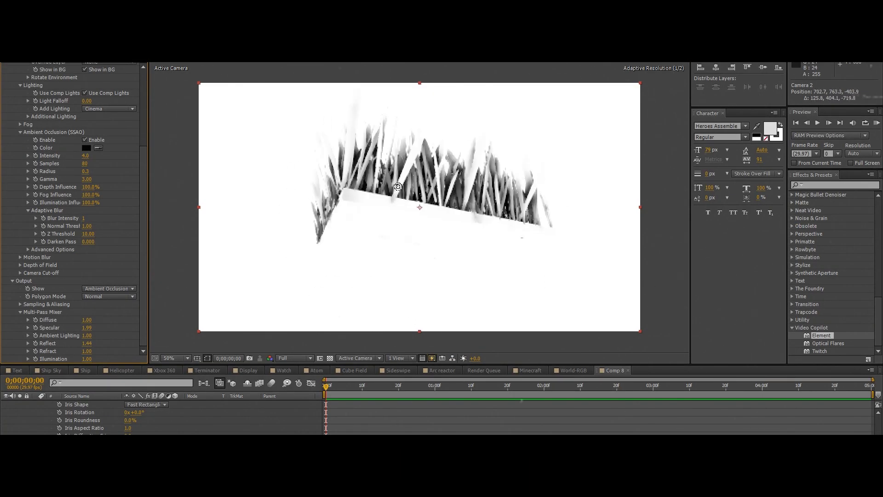